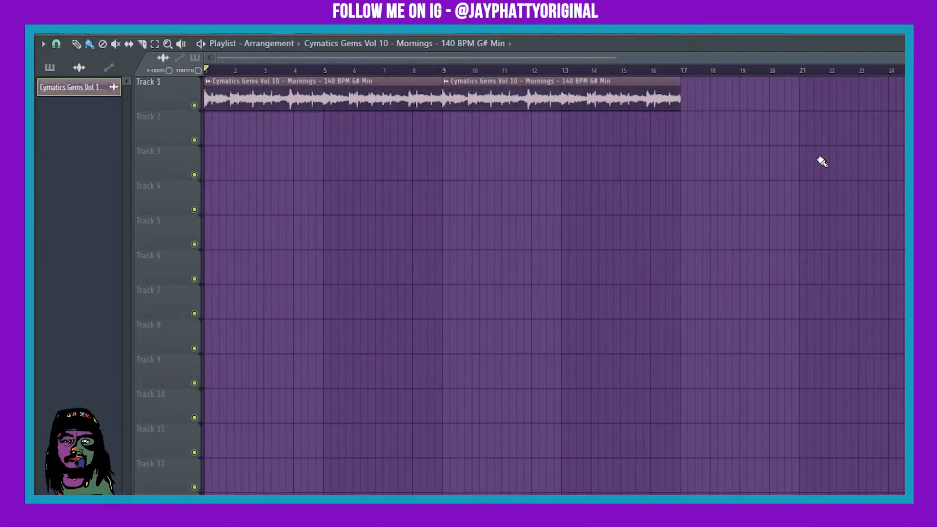
mouse_move(773, 84)
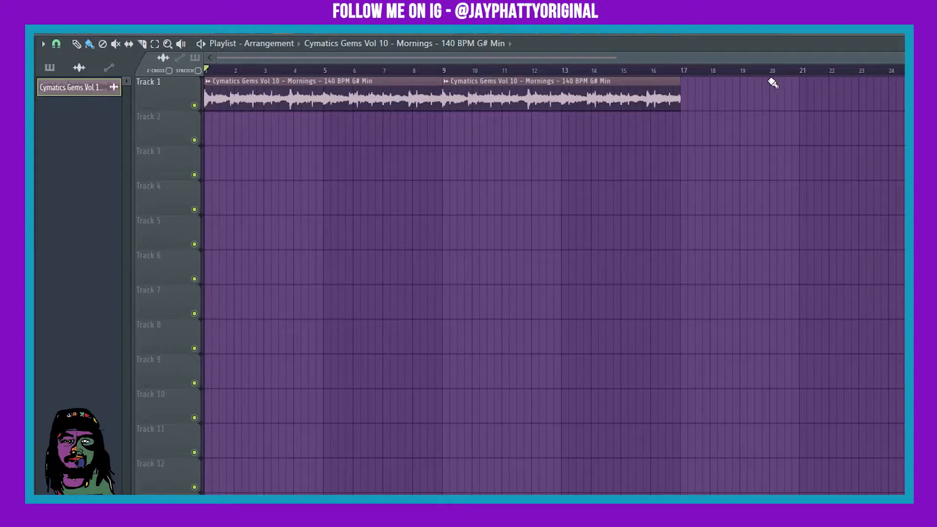
mouse_move(550, 65)
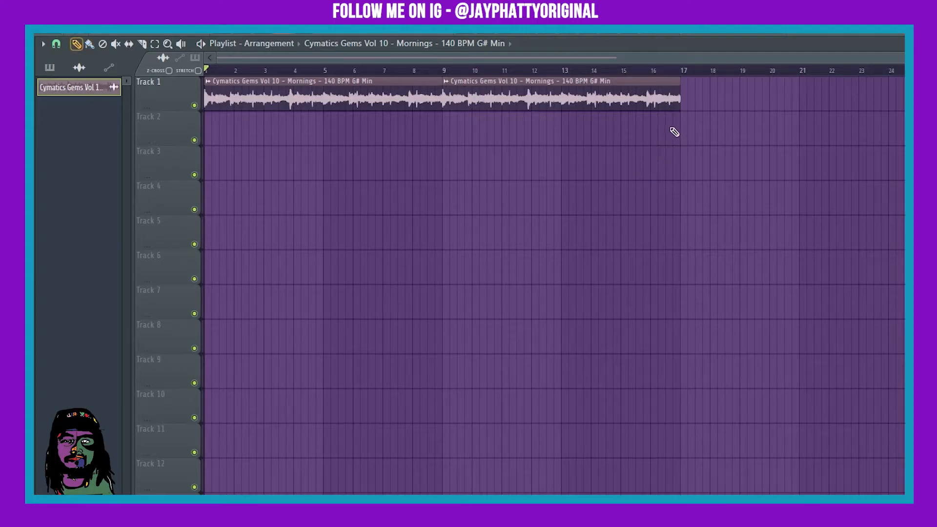
- Bring up the effect plugin list for an empty slot on the Master insert
click(681, 70)
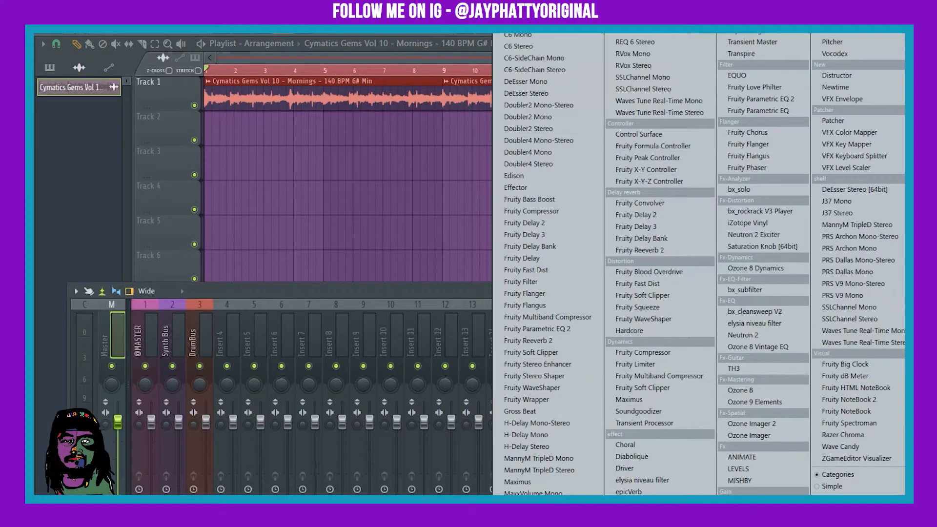
- Load Gross Beat onto the Master insert so its preset-grid editor appears
click(519, 411)
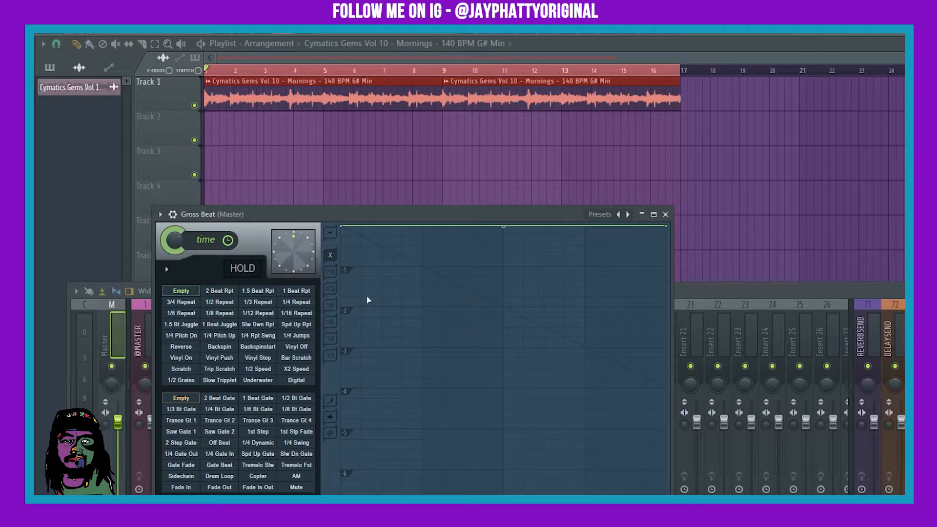
mouse_move(225, 276)
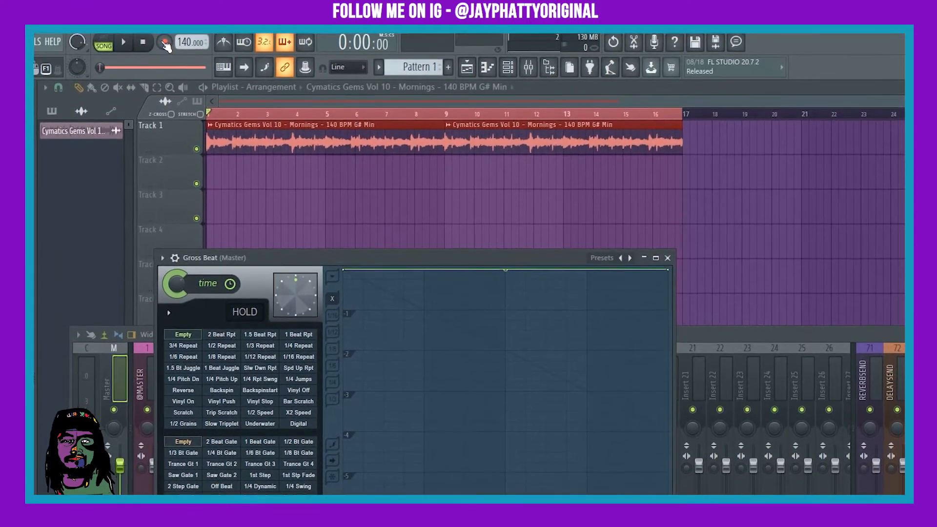
- Arm recording and start playback of the Cymatics loop through Gross Beat
click(163, 42)
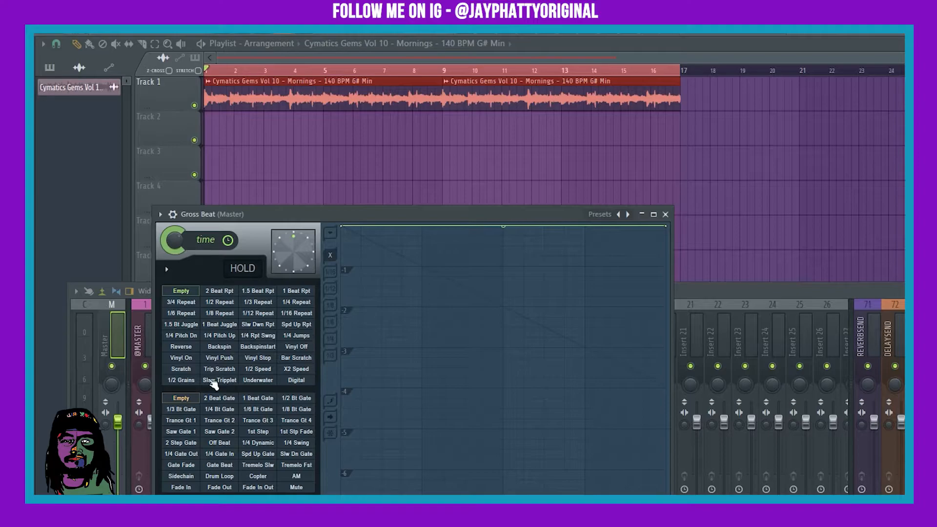
click(664, 213)
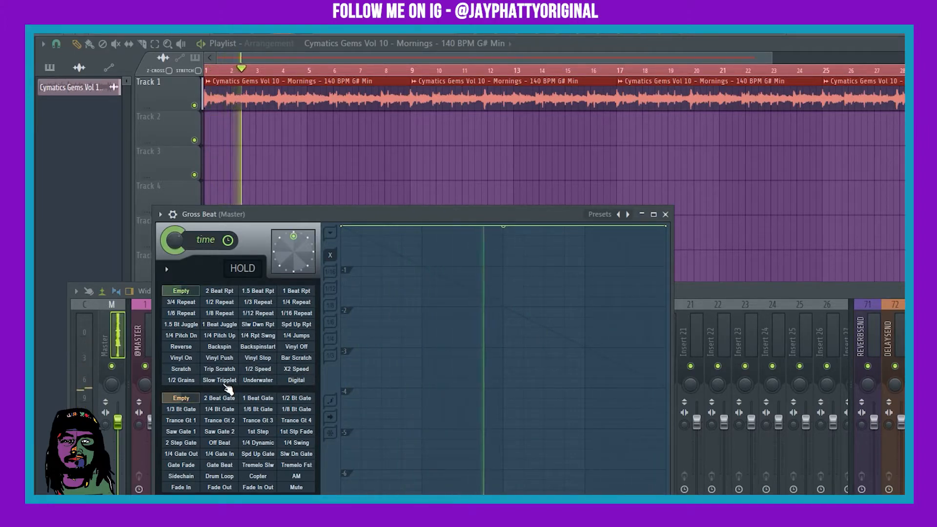
- Record live Gross Beat switches: Slow Tripplet, Empty, 1/2 Grains, Scratch, Slow Tripplet, Trance Gt 2, Trance Gt 3
click(220, 379)
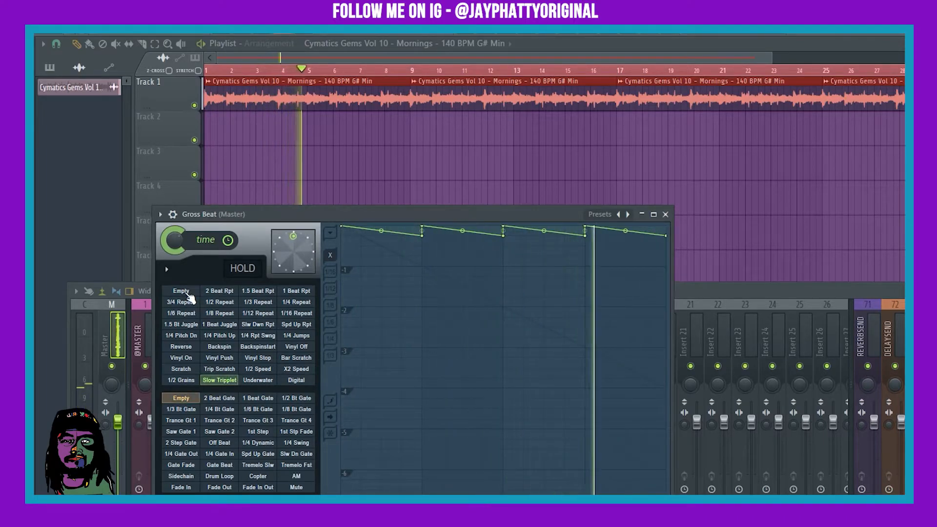
click(180, 291)
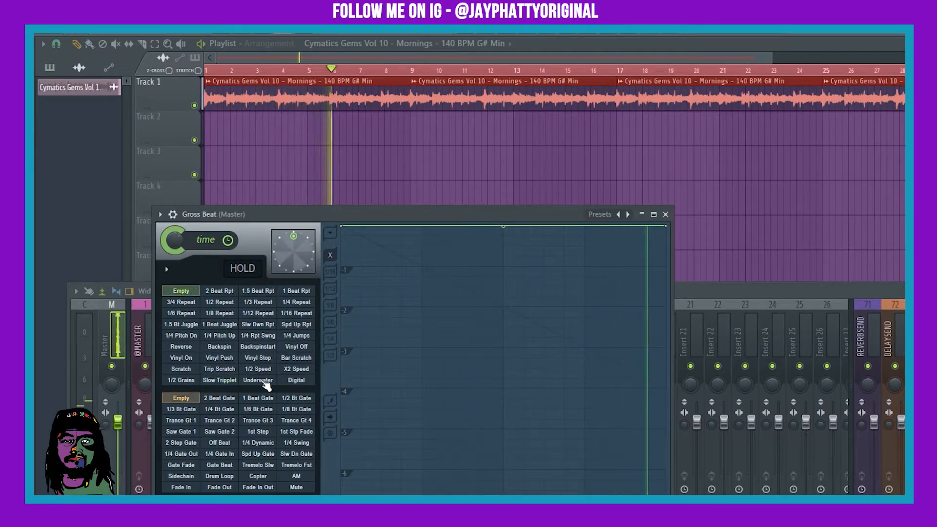
click(179, 379)
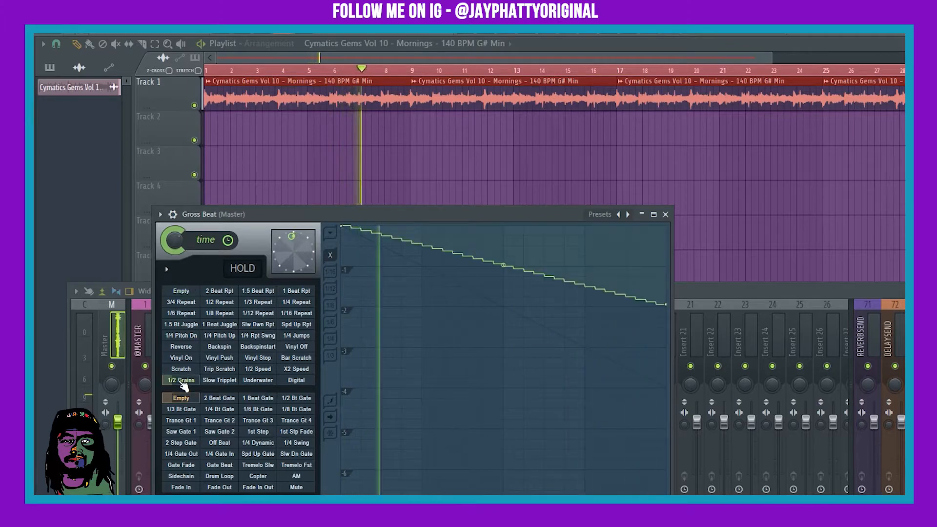
click(179, 369)
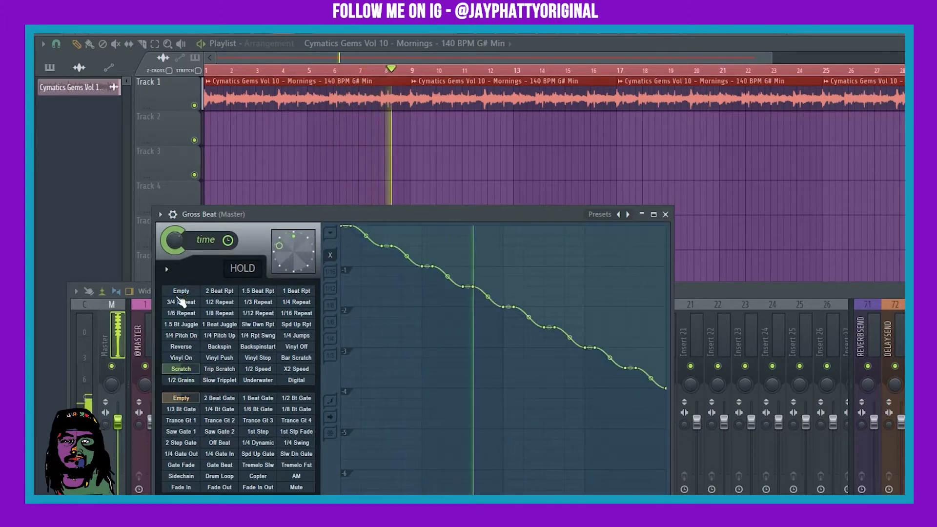
click(179, 291)
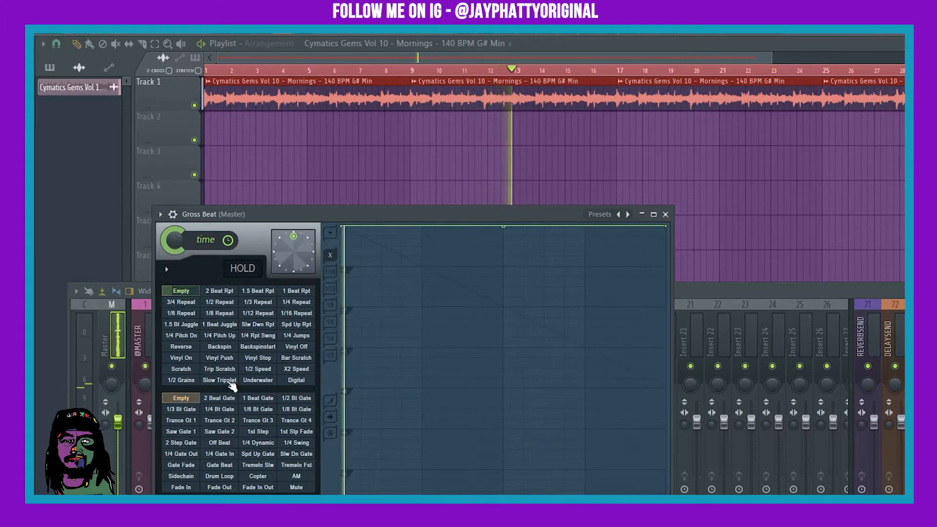
click(219, 380)
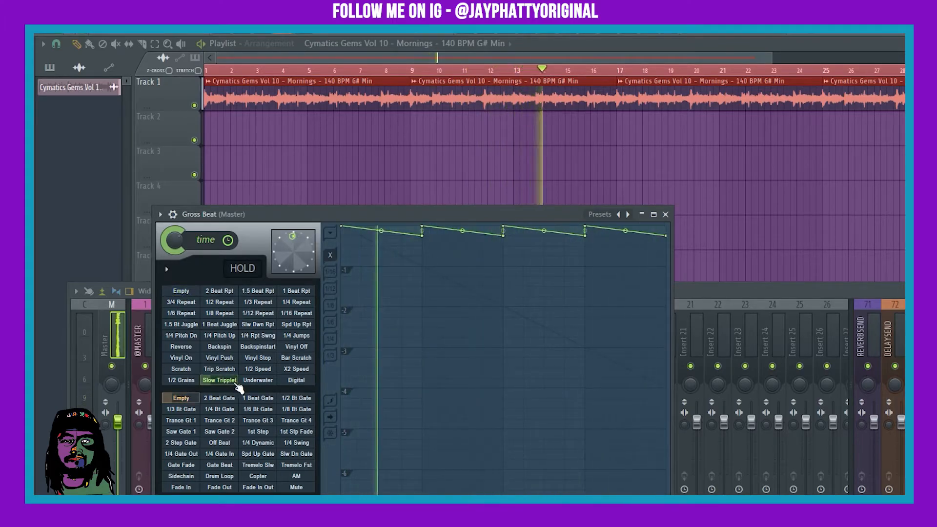
click(218, 420)
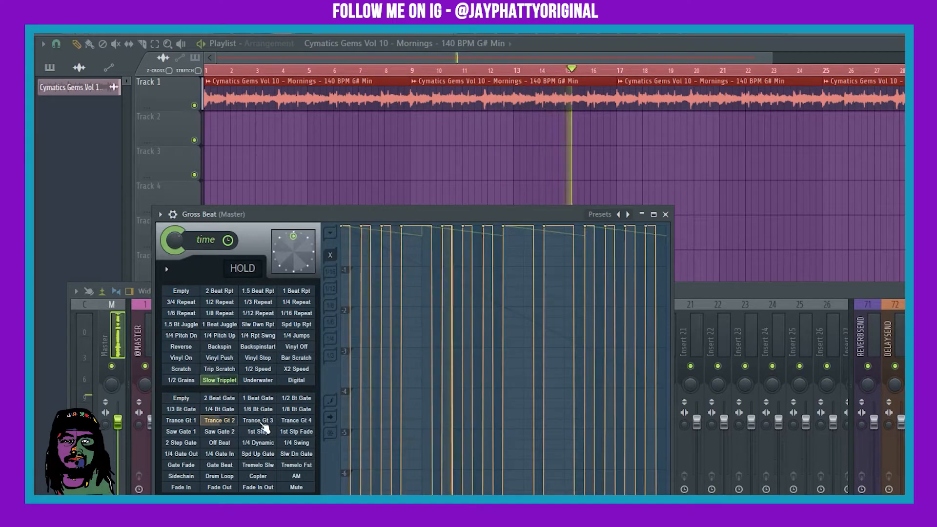
click(258, 420)
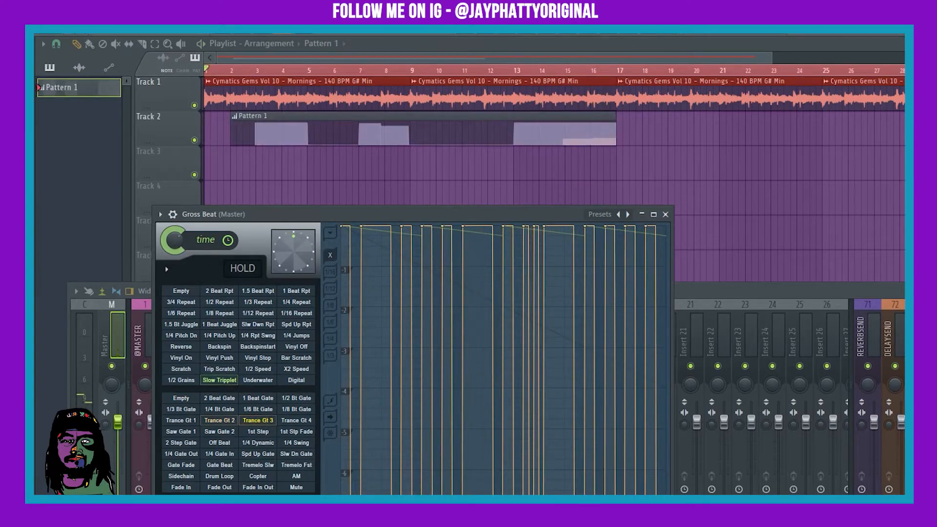
- Rewind to the song start, hide Gross Beat, and play back the recorded Pattern 1 automation
click(180, 291)
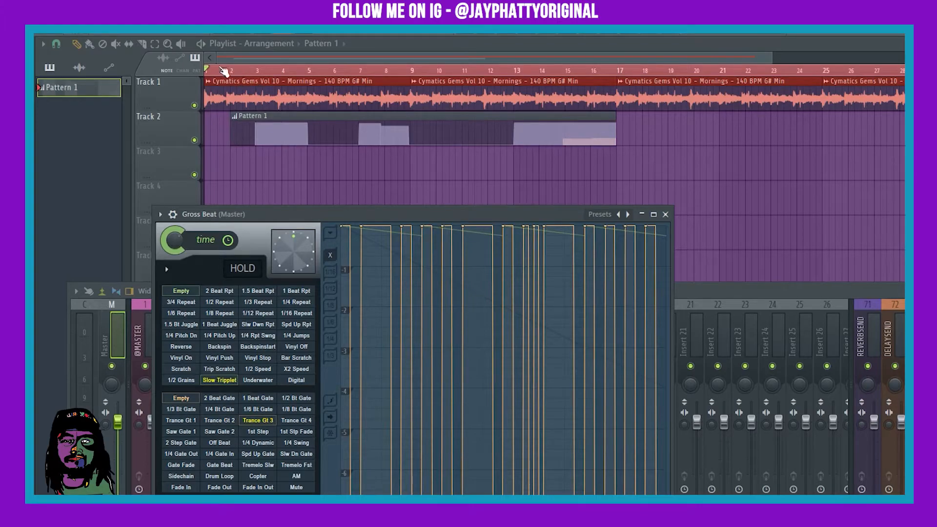
mouse_move(830, 170)
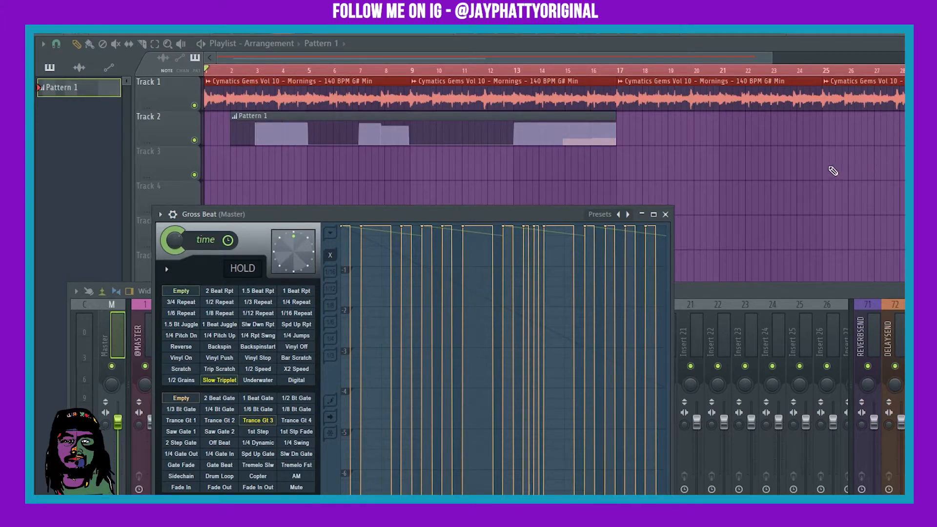
mouse_move(816, 164)
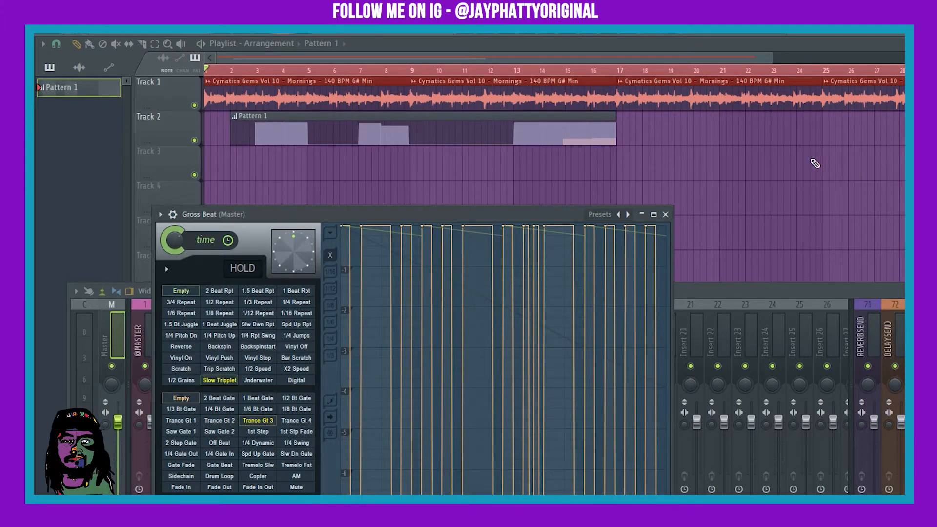
mouse_move(353, 142)
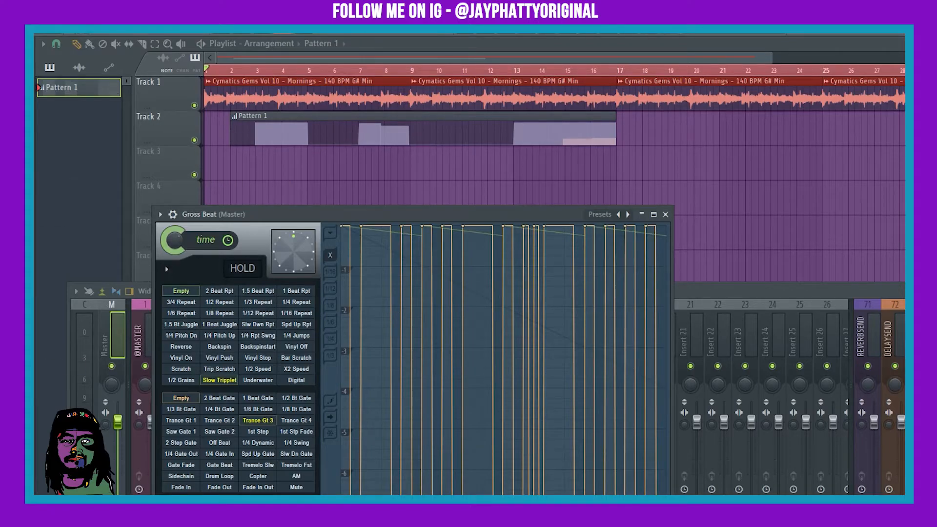
click(665, 214)
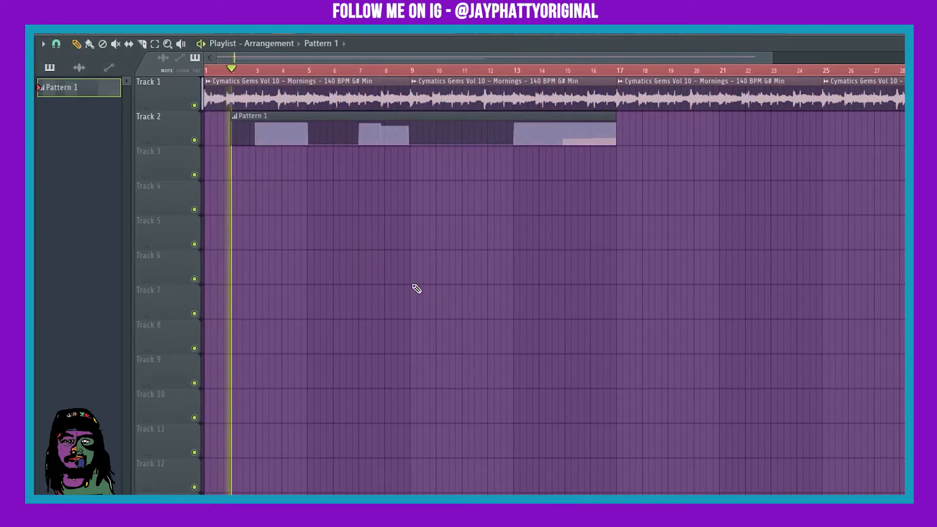
click(259, 68)
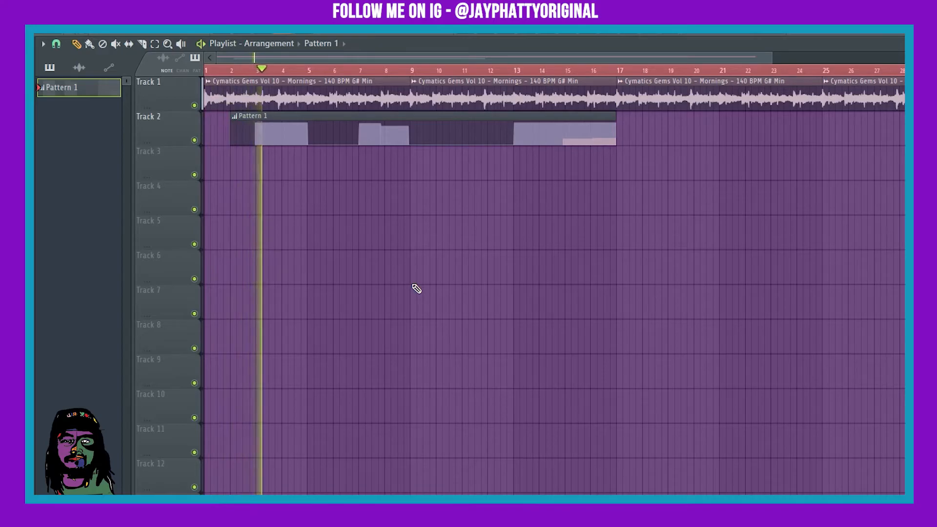
click(292, 70)
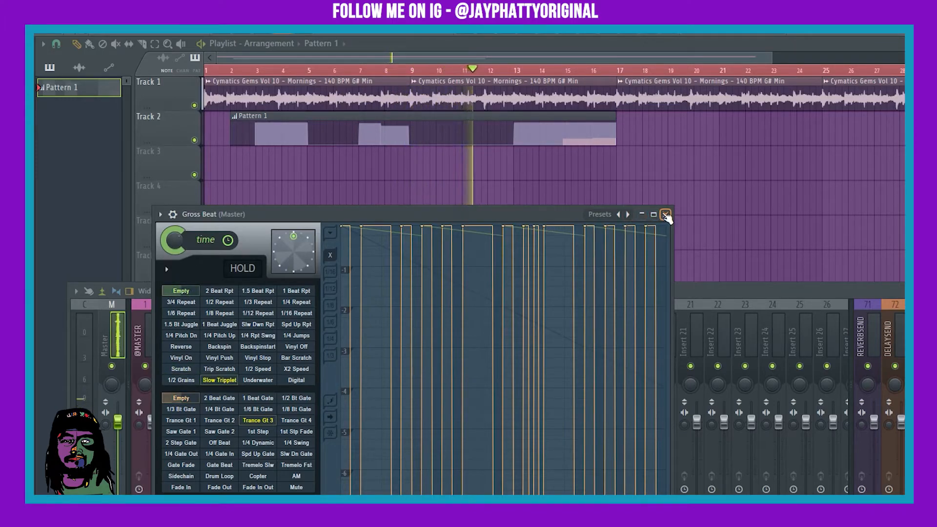
- Close the Gross Beat editor window, leaving the playlist and mixer visible
click(665, 214)
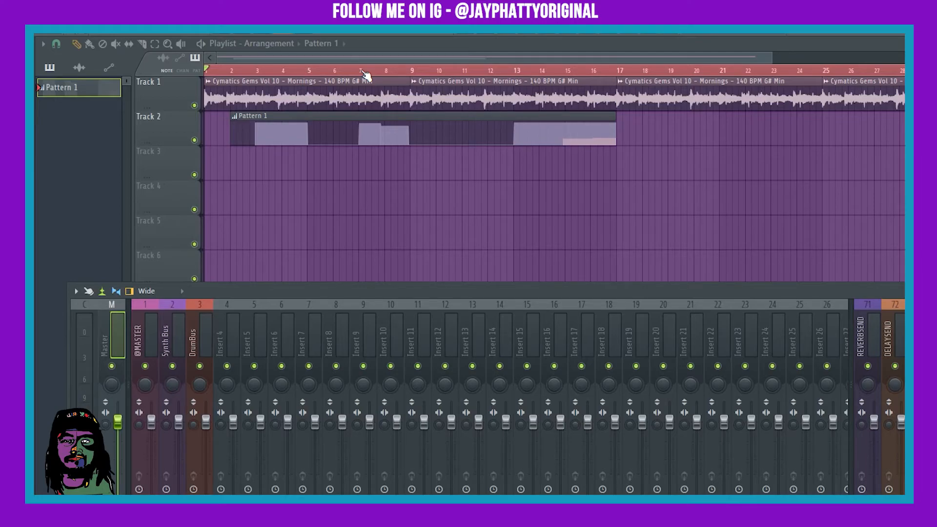
mouse_move(499, 90)
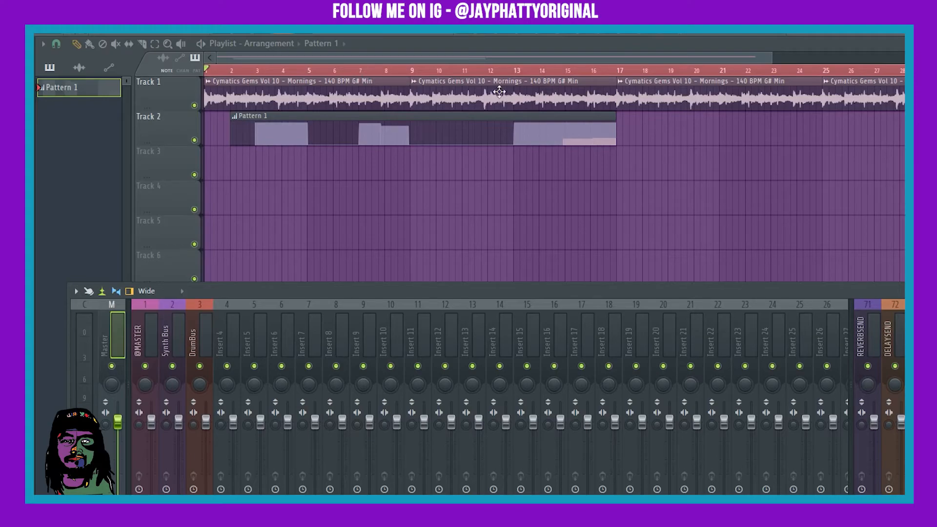
mouse_move(498, 91)
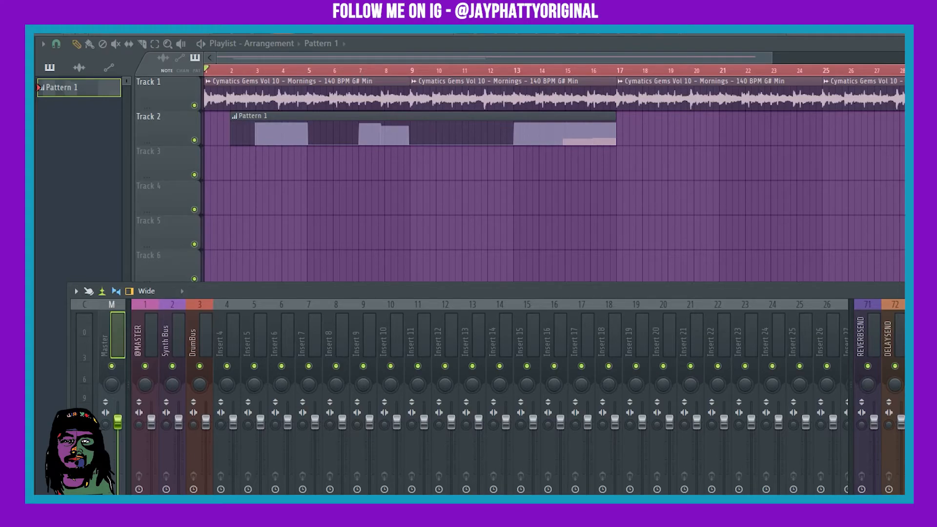
mouse_move(537, 357)
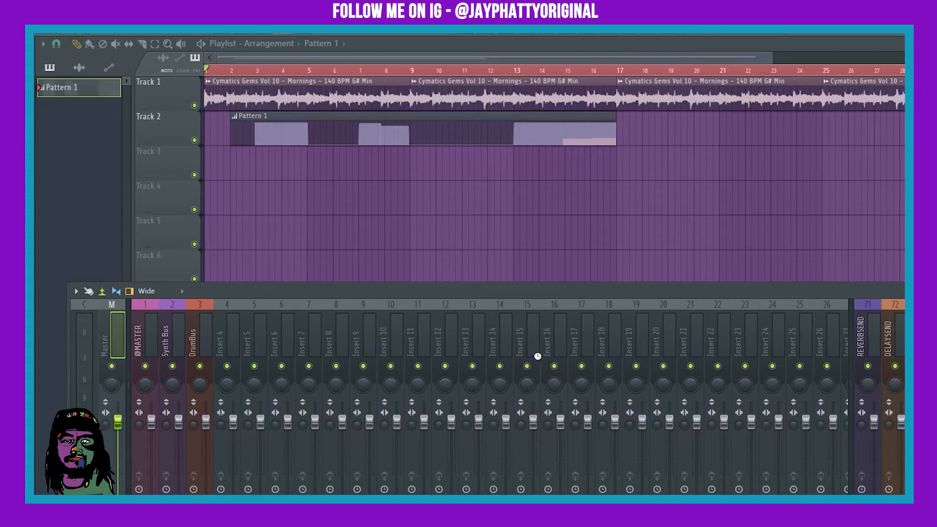